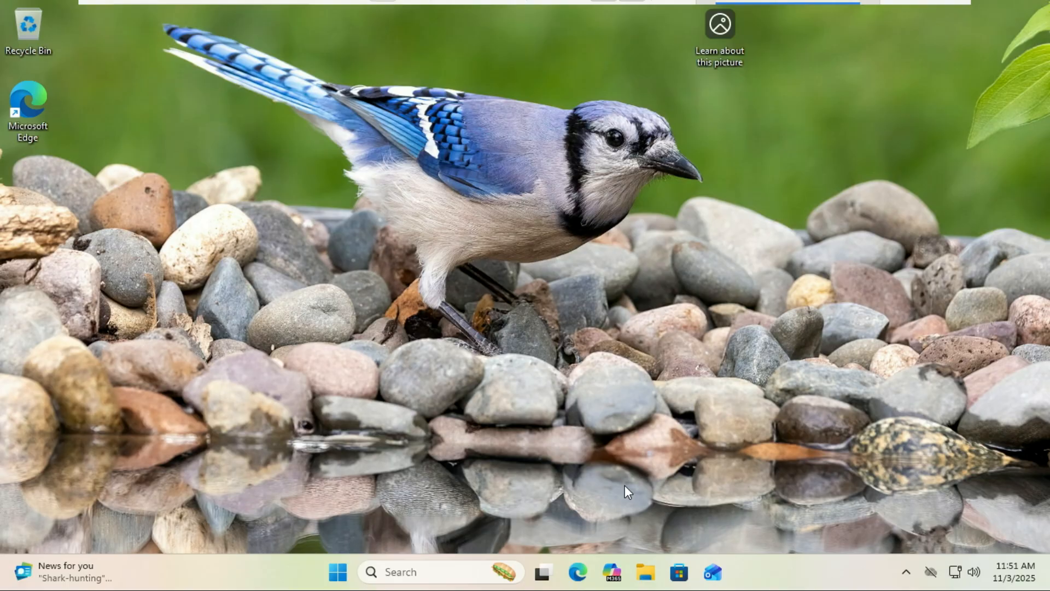
pyautogui.moveTo(622, 496)
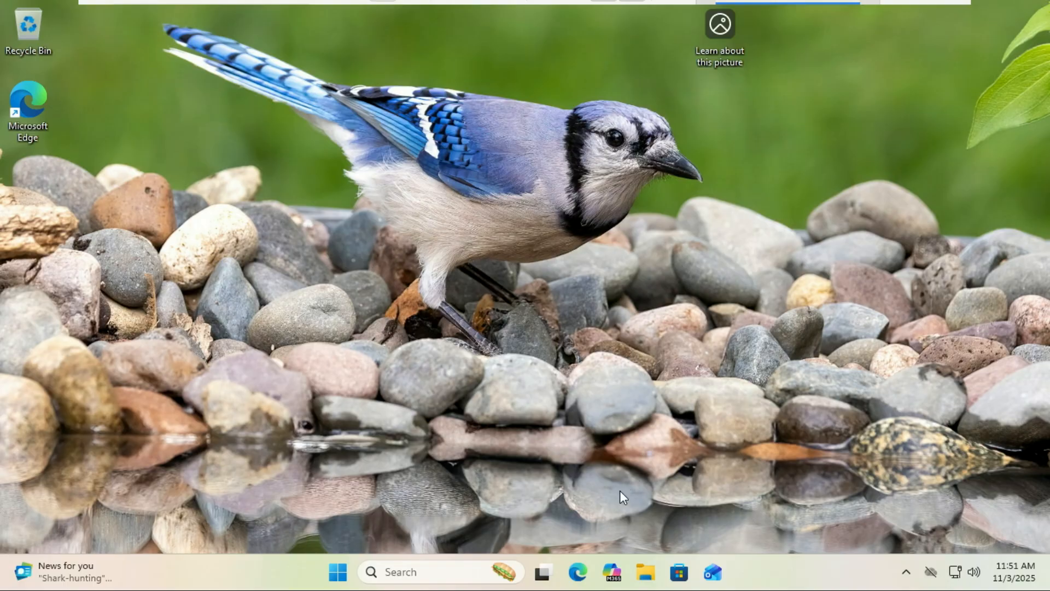
pyautogui.moveTo(492, 509)
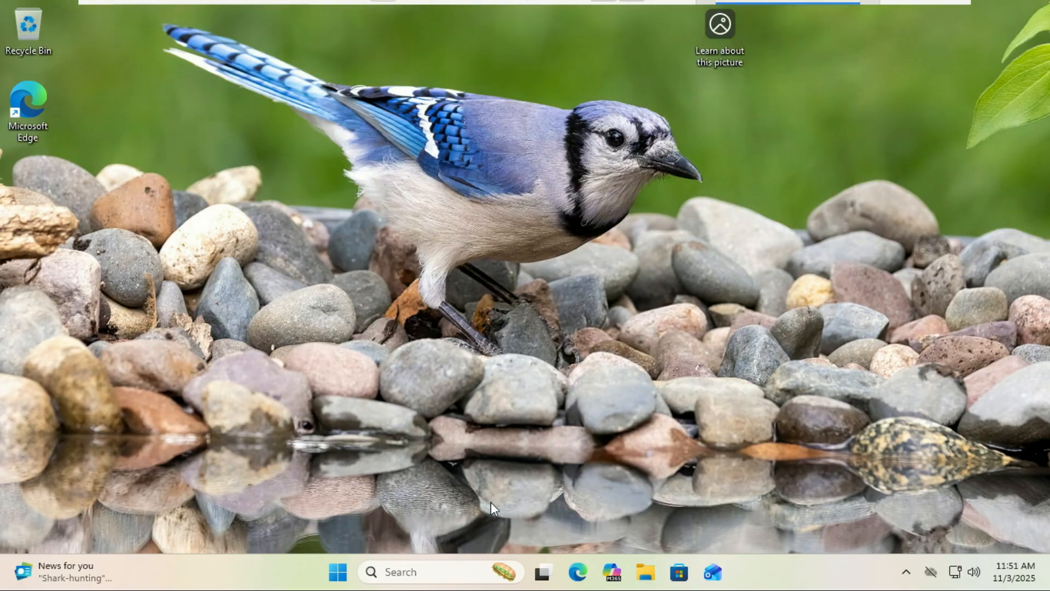
pyautogui.moveTo(523, 530)
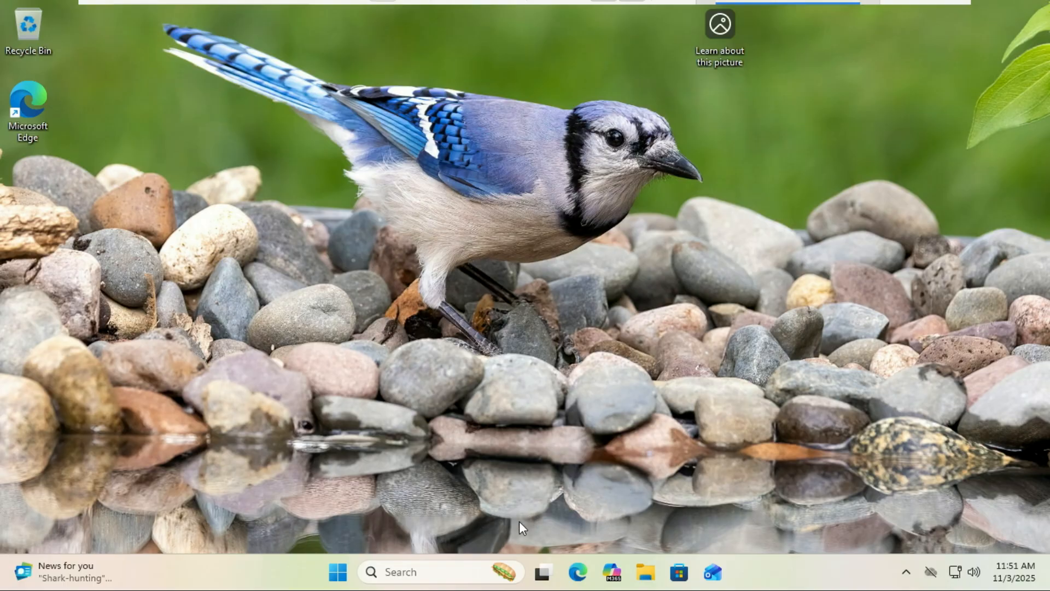
pyautogui.moveTo(434, 571)
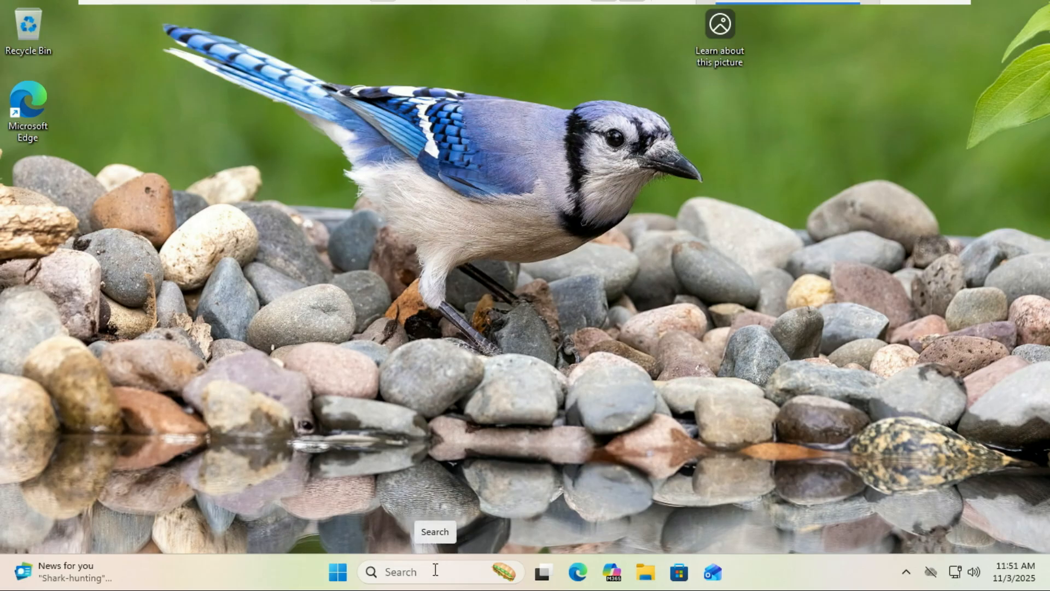
# Step: Launch Windows Settings from Start and go to the Windows Update page
pyautogui.click(338, 571)
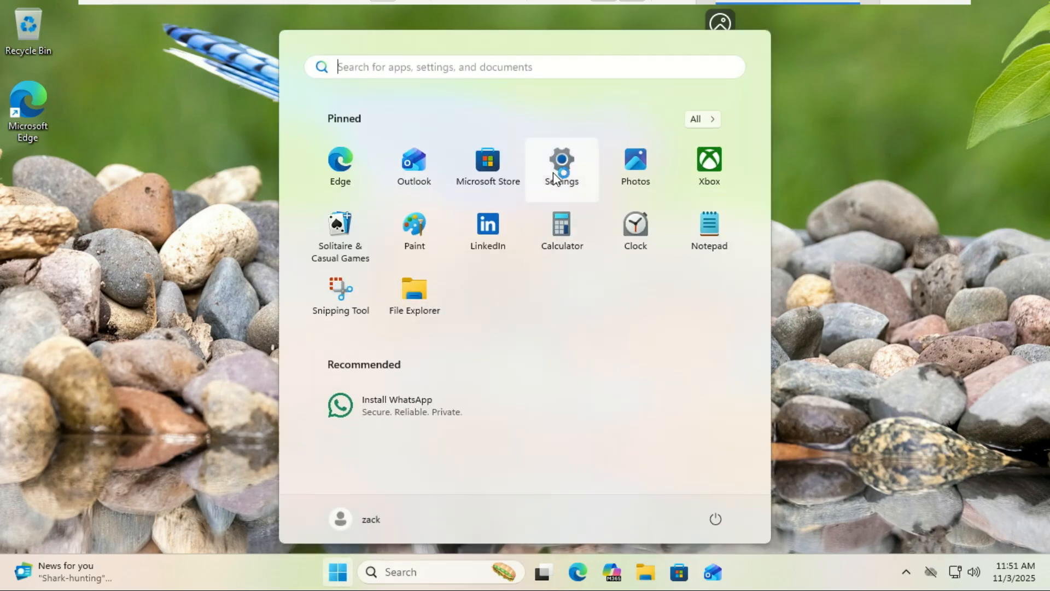
pyautogui.click(561, 166)
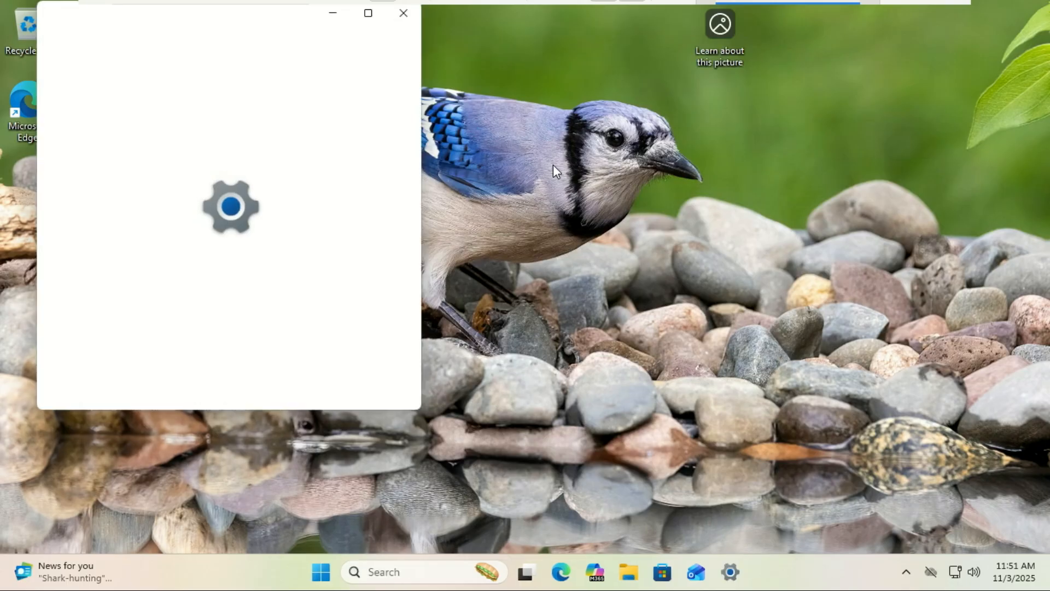
pyautogui.click(368, 13)
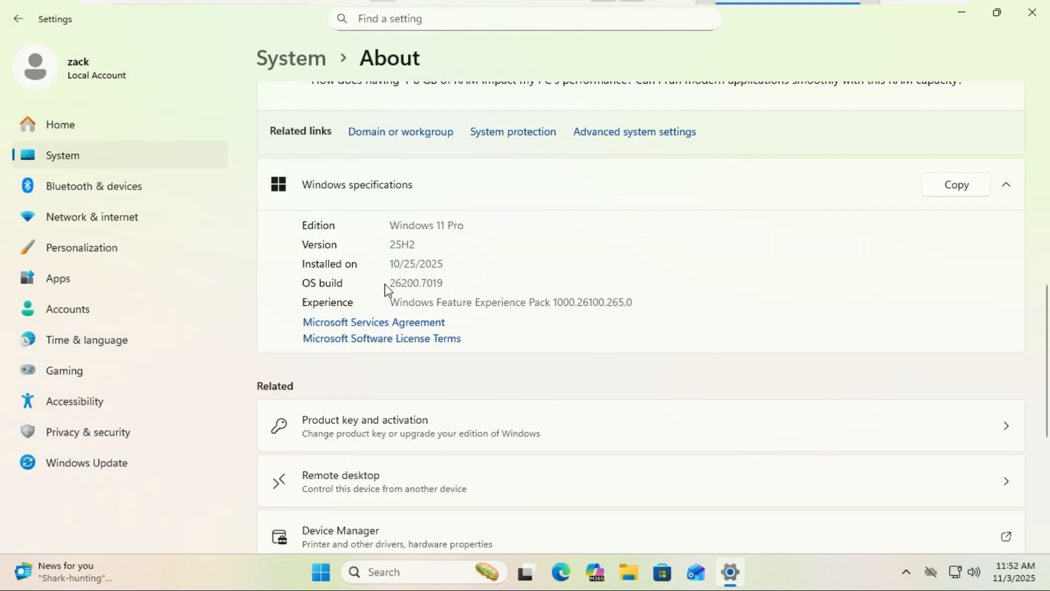
pyautogui.moveTo(444, 278)
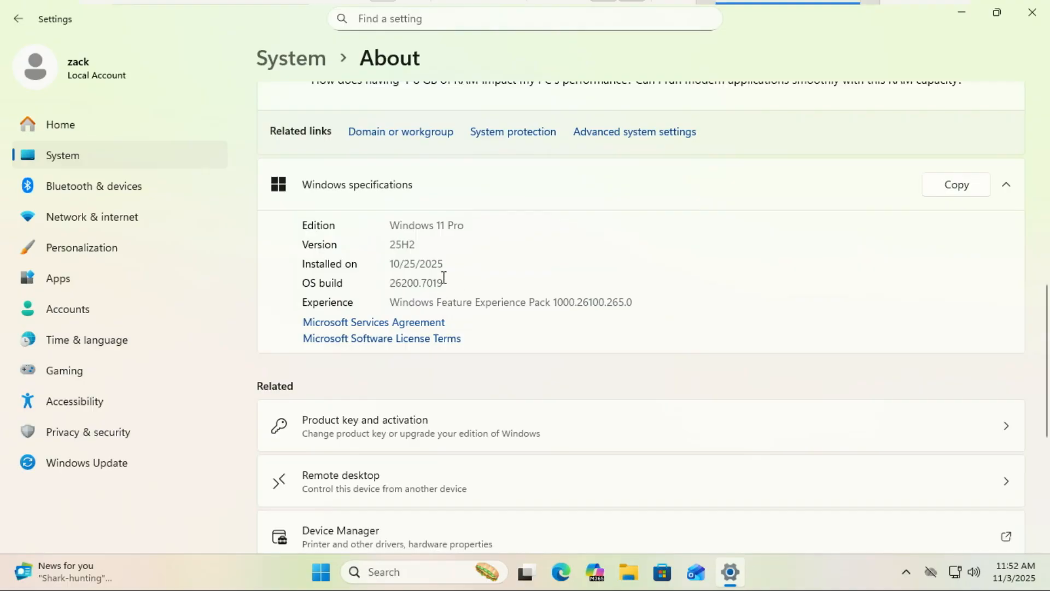
pyautogui.moveTo(87, 461)
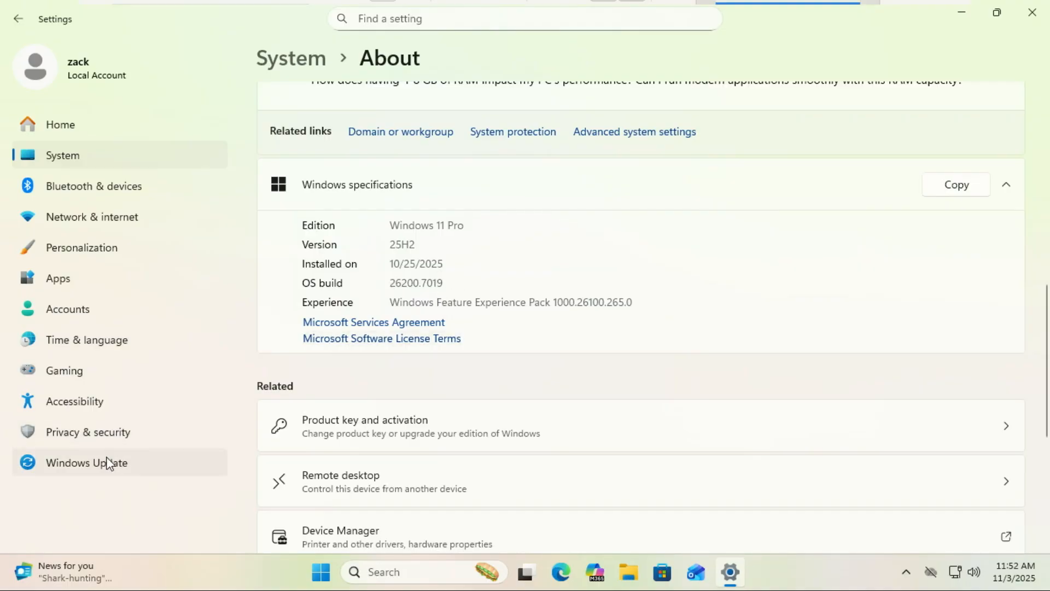
pyautogui.click(85, 461)
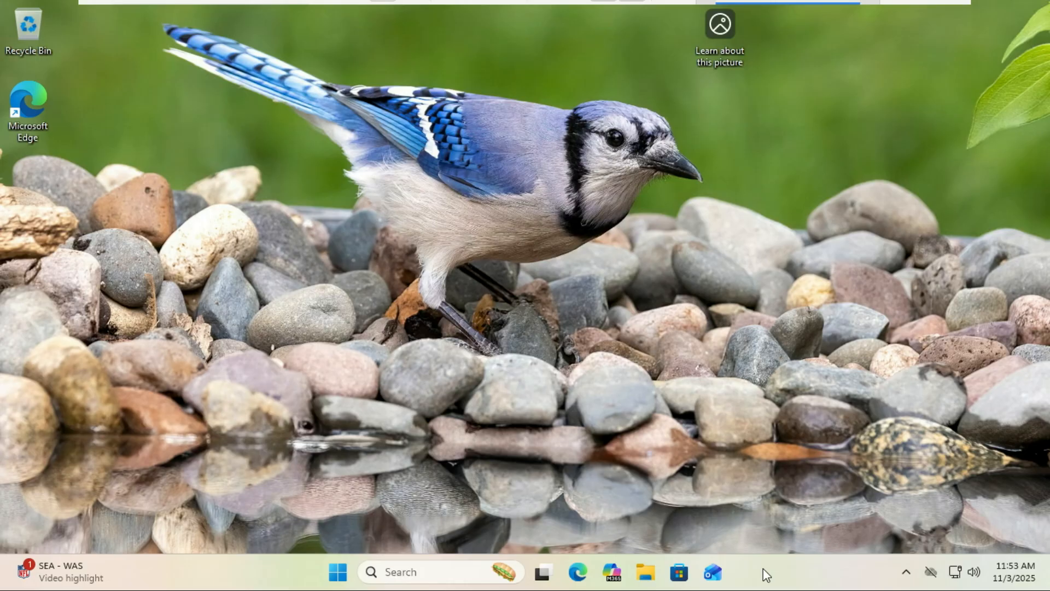
pyautogui.moveTo(700, 414)
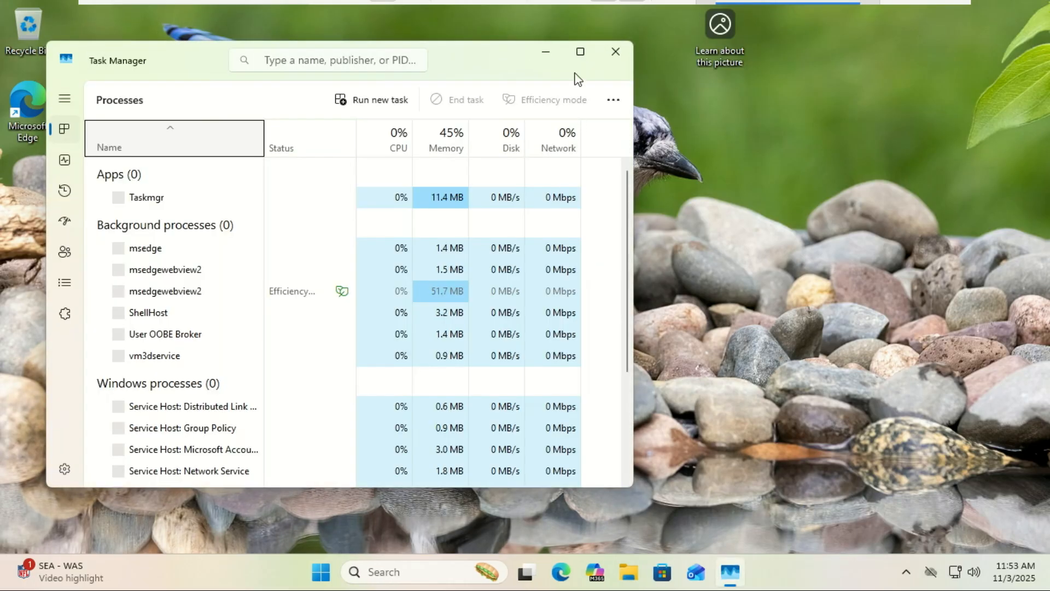
# Step: Maximize Task Manager, close and relaunch it, and begin searching for 'task'
pyautogui.click(580, 51)
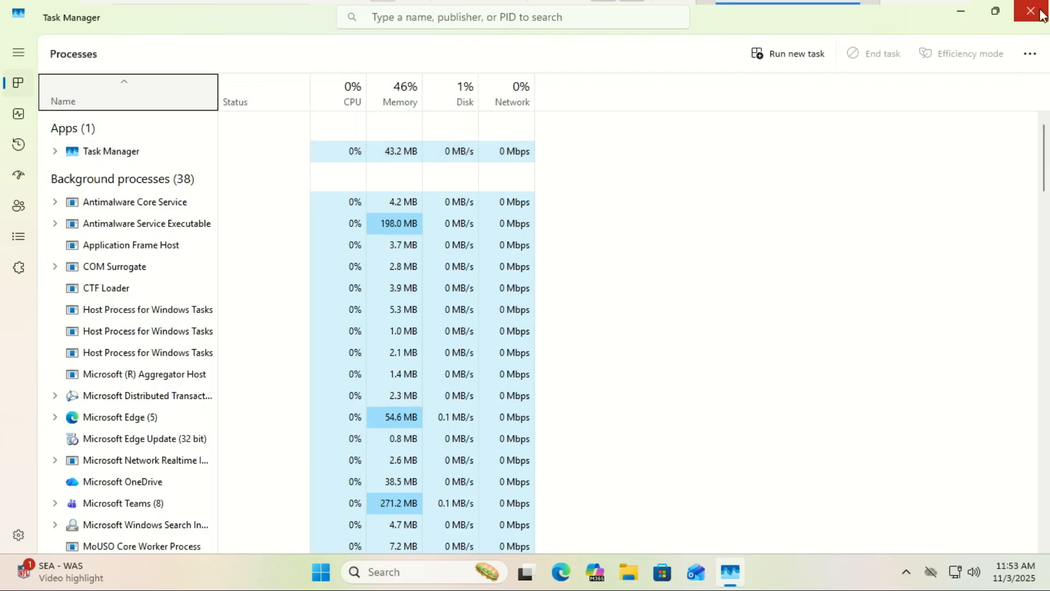
pyautogui.click(1033, 11)
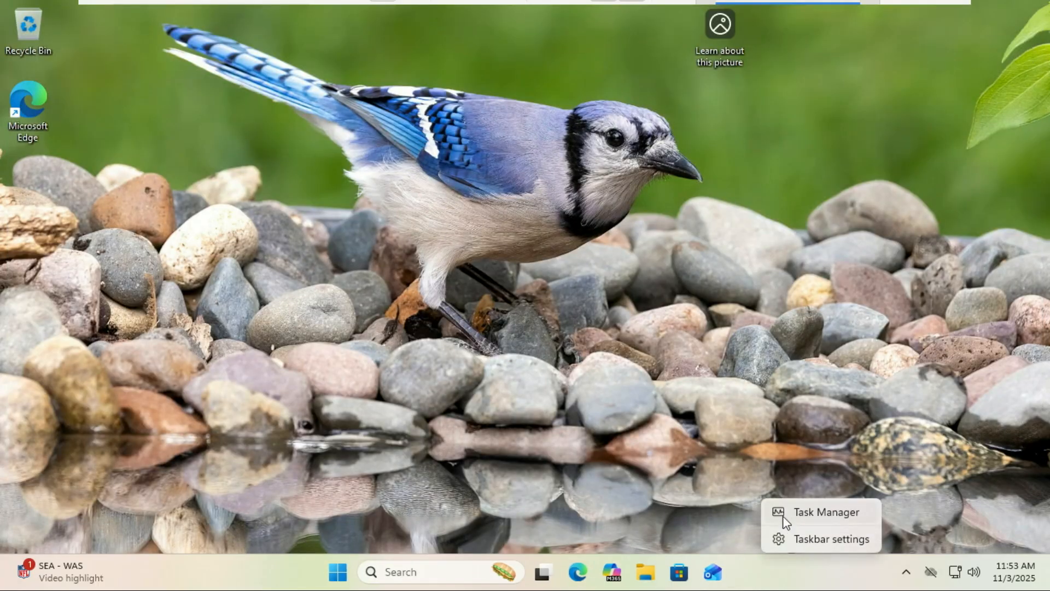
pyautogui.click(825, 512)
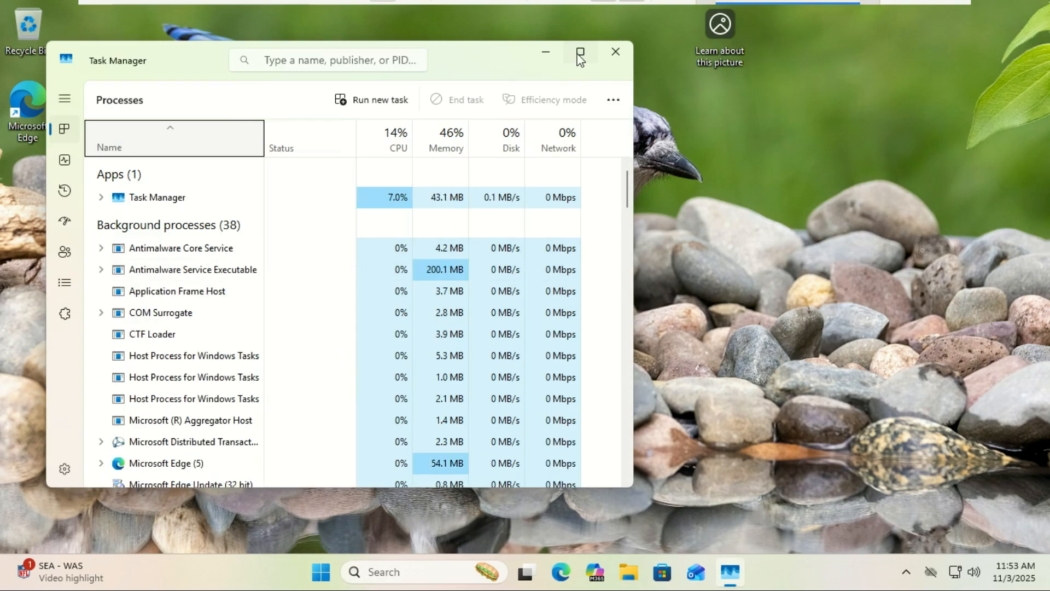
pyautogui.click(579, 51)
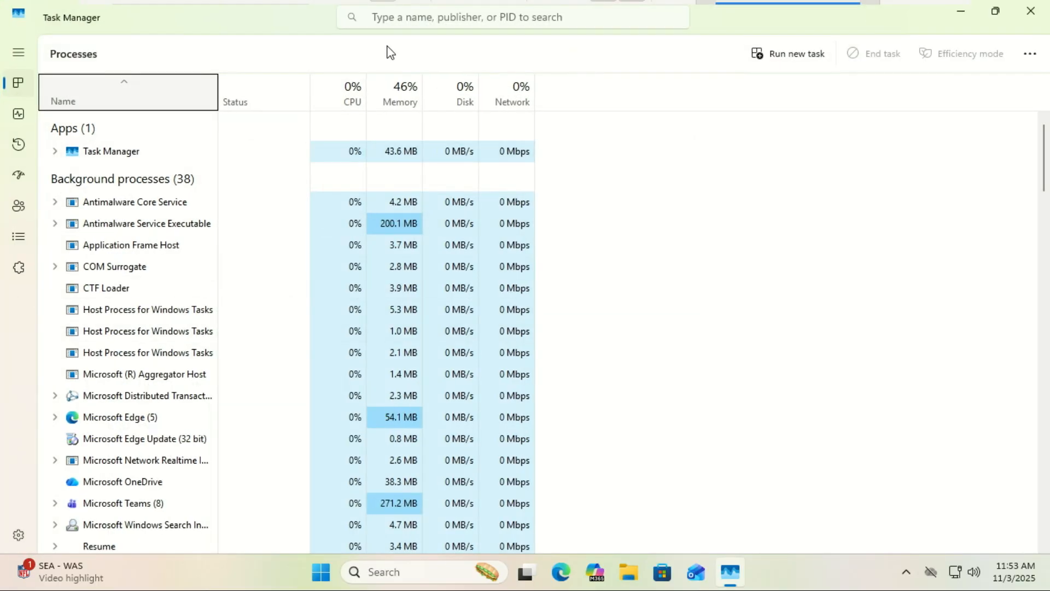
pyautogui.write('ta')
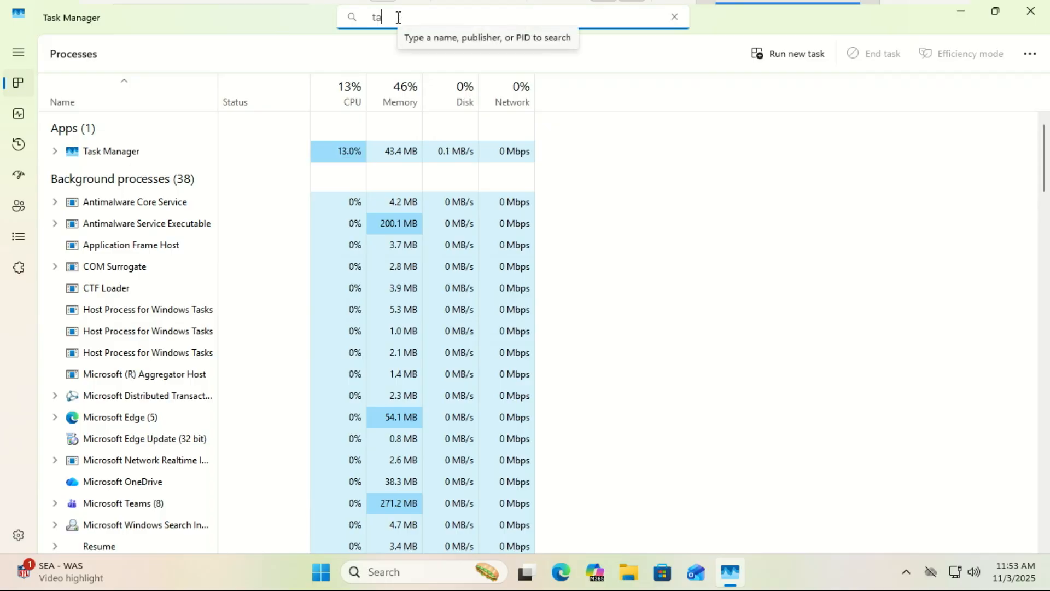
pyautogui.write('sk')
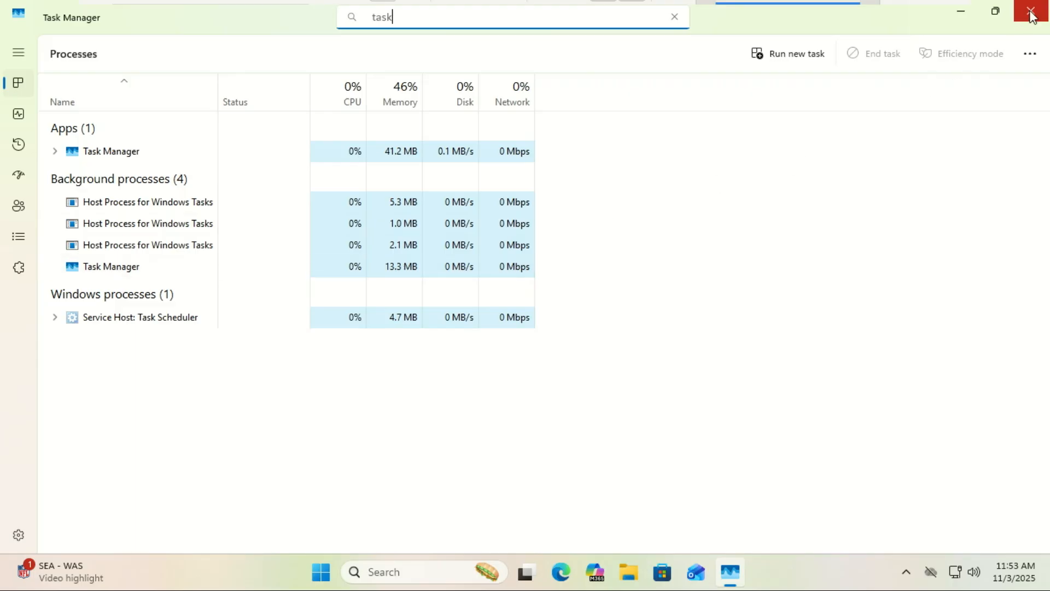
# Step: Reopen Task Manager maximized and filter the process list by 'task' to reveal the extra Task Manager entries
pyautogui.click(1032, 11)
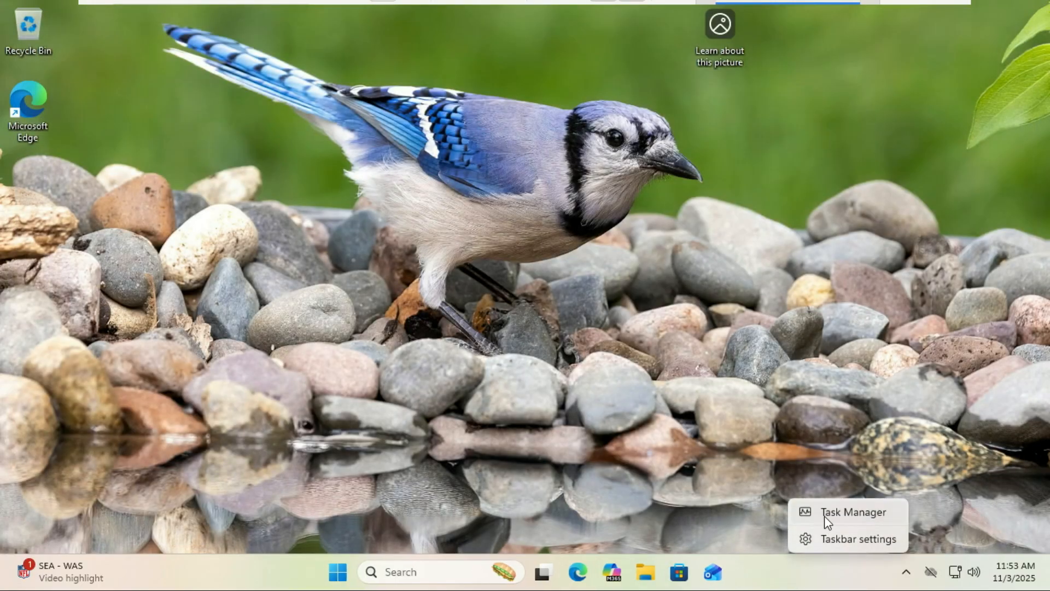
pyautogui.click(854, 512)
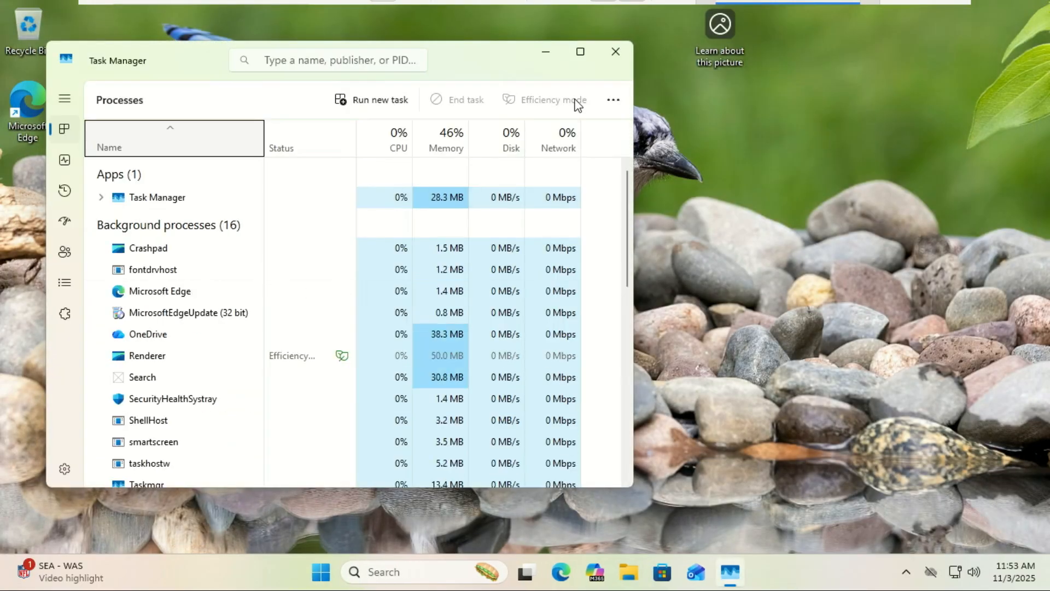
pyautogui.click(580, 51)
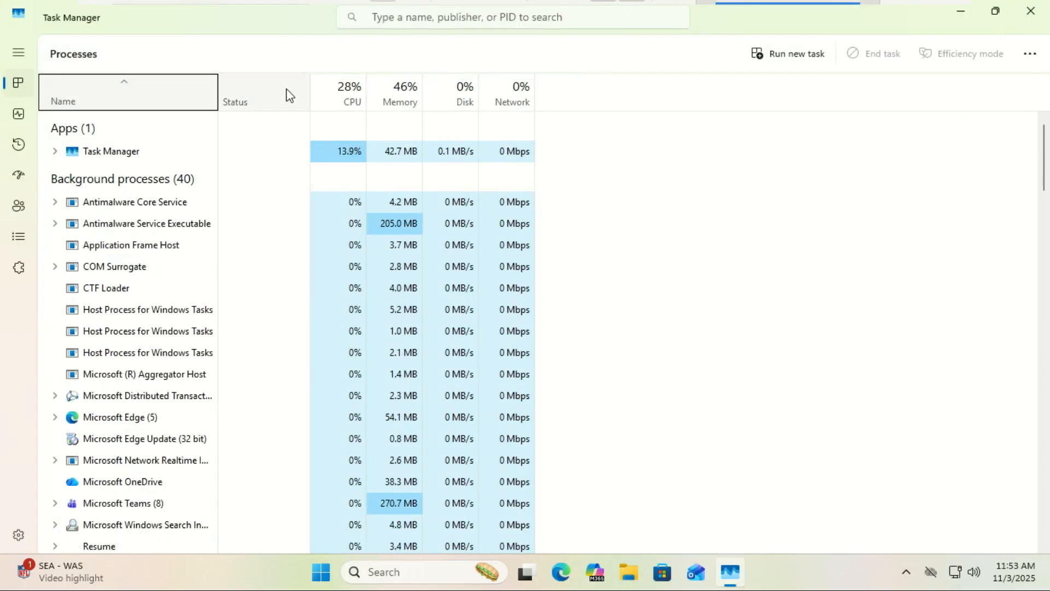
pyautogui.click(512, 17)
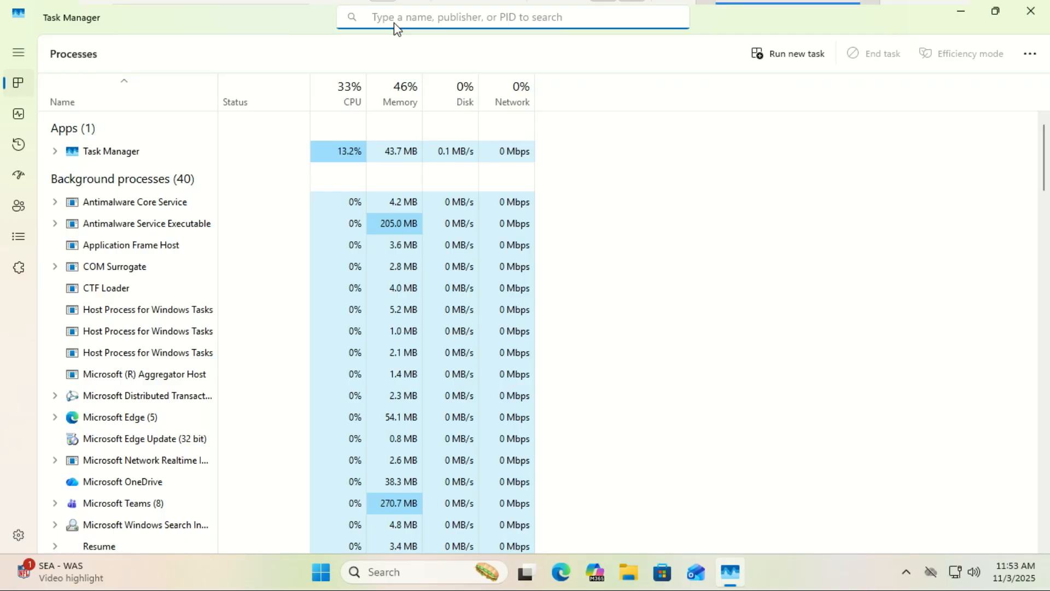
pyautogui.write('task')
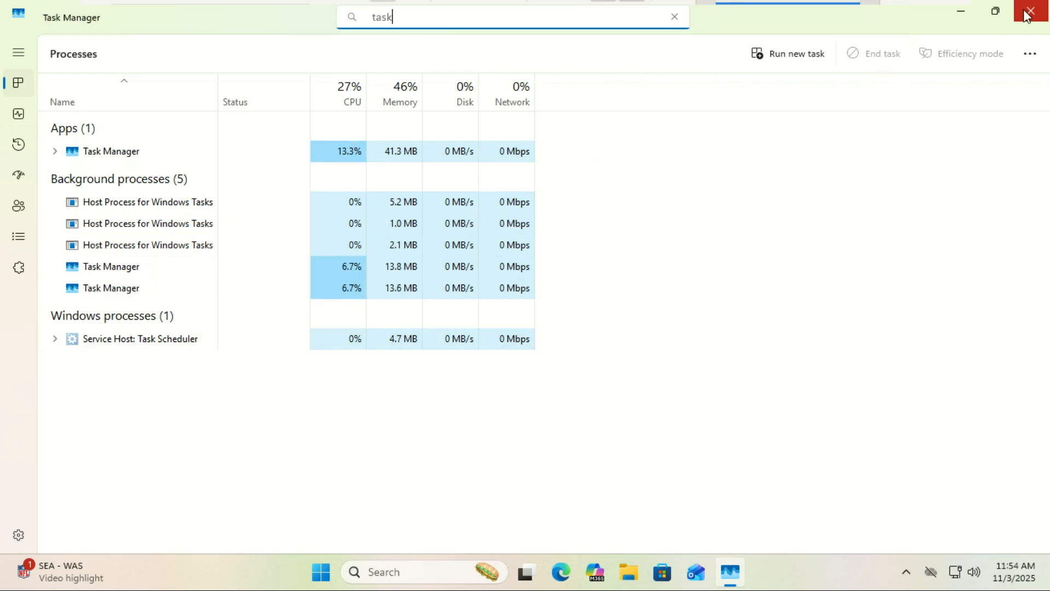
# Step: Reopen Task Manager, search 'task ma', end the third background Task Manager process, and close the window
pyautogui.click(1031, 10)
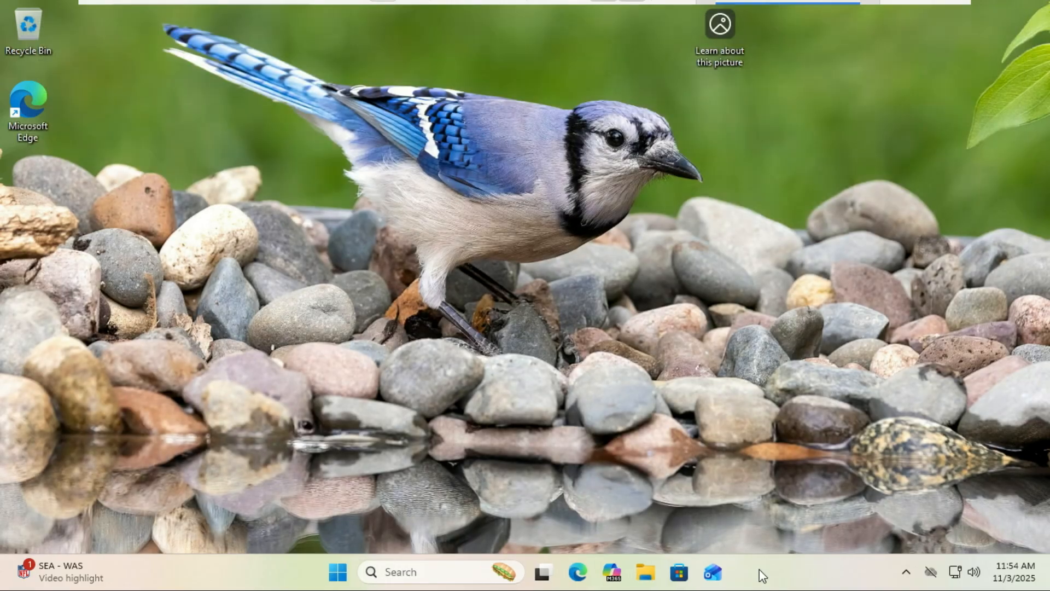
pyautogui.moveTo(504, 281)
pyautogui.write('t')
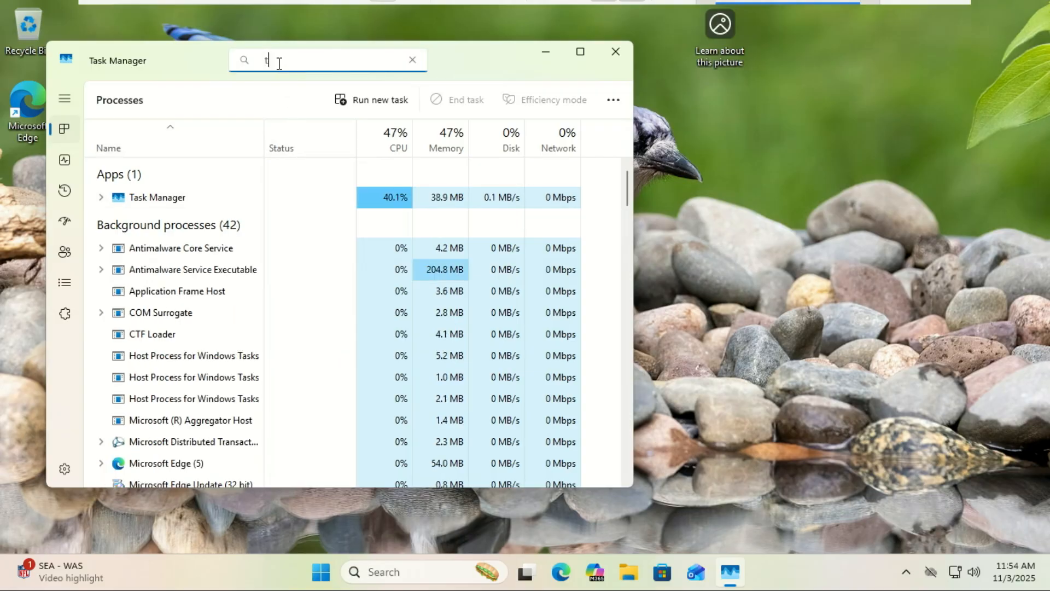
pyautogui.write('ask ma')
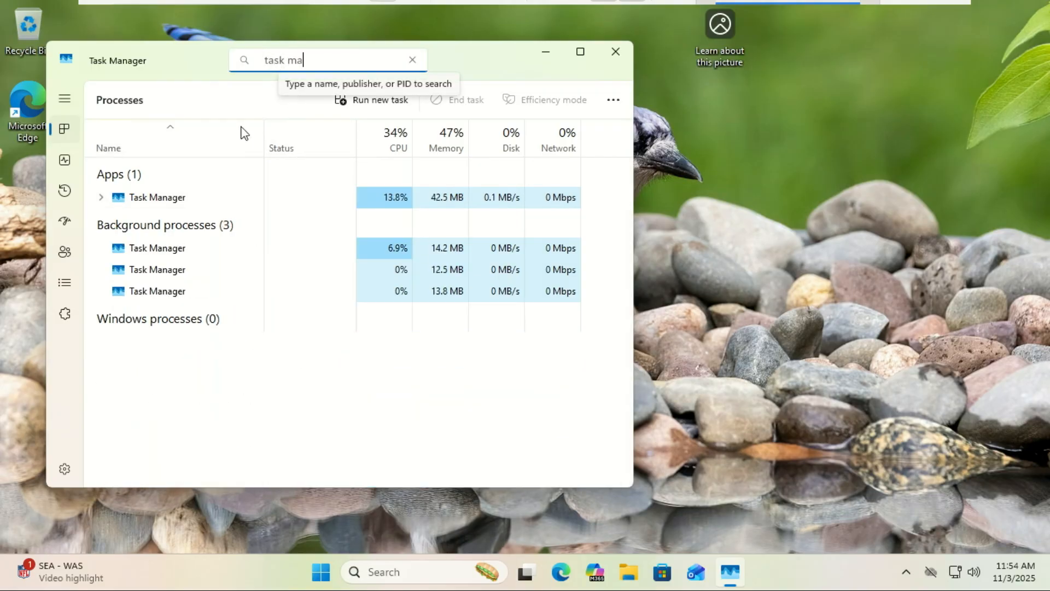
pyautogui.moveTo(187, 314)
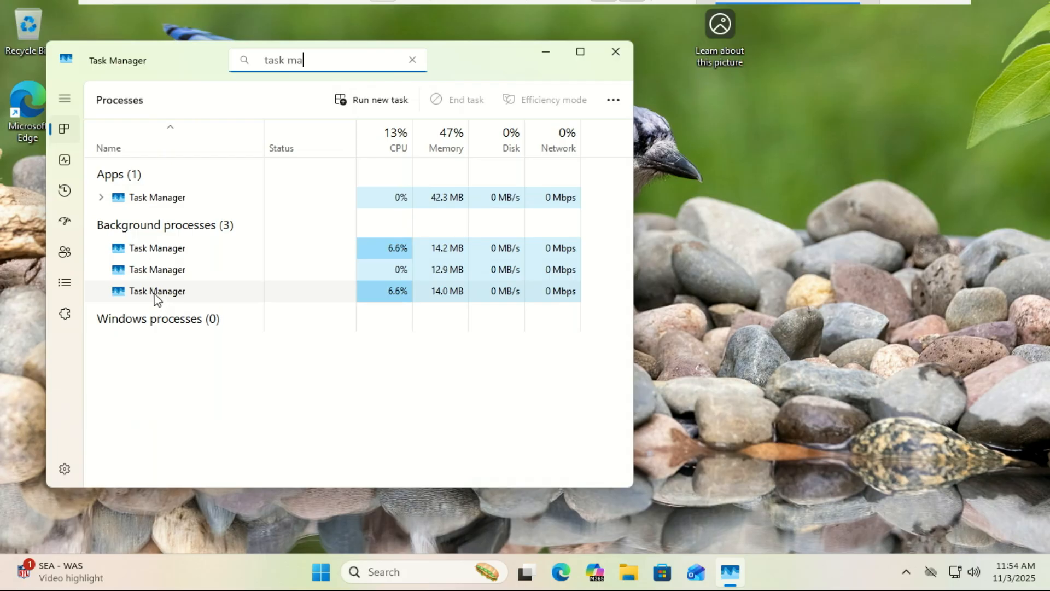
pyautogui.rightClick(157, 291)
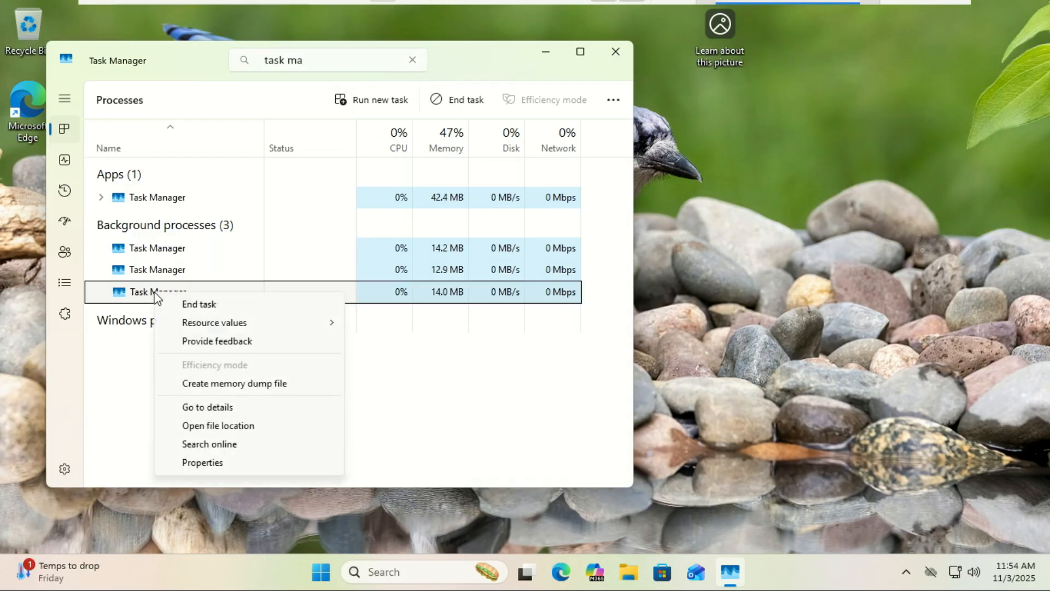
pyautogui.moveTo(198, 304)
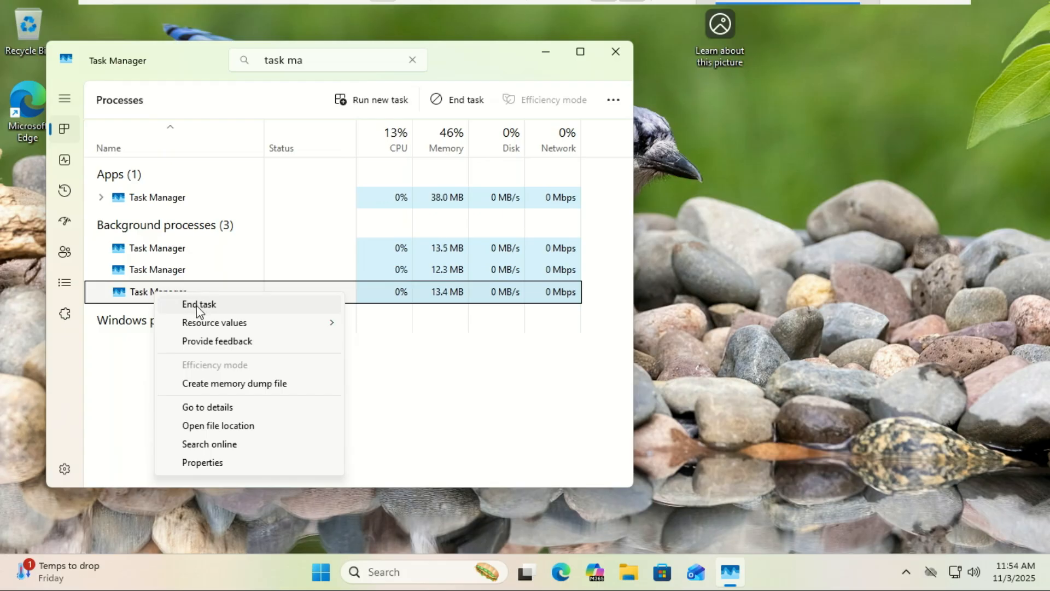
pyautogui.click(199, 304)
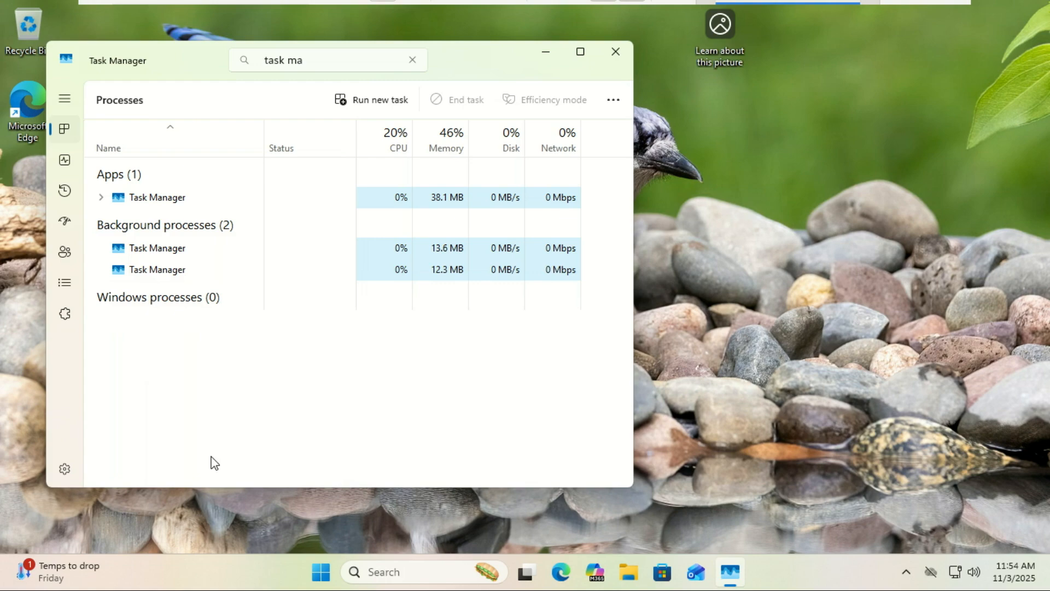
pyautogui.moveTo(460, 169)
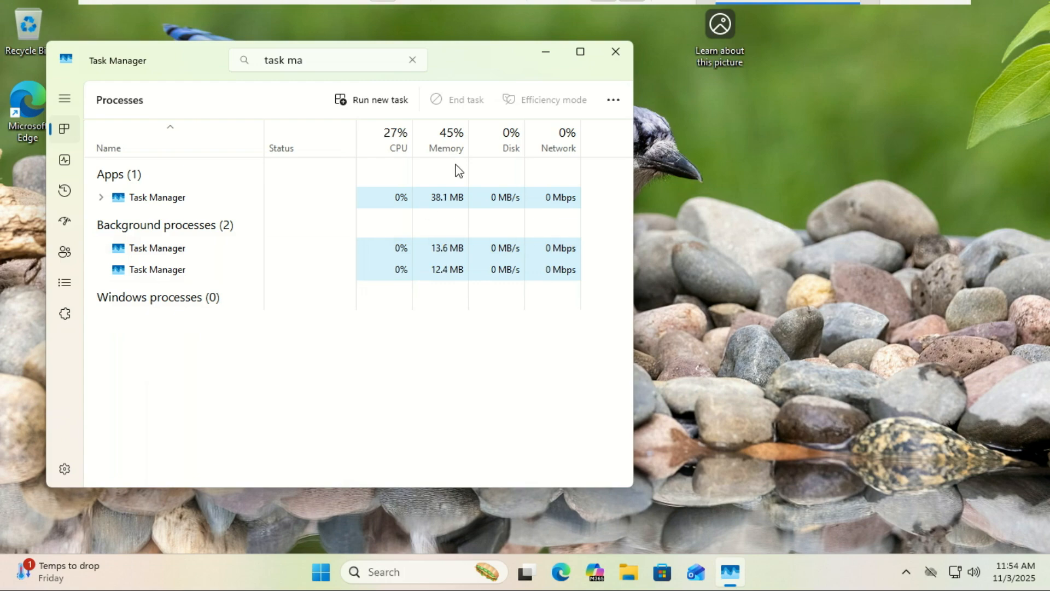
pyautogui.moveTo(614, 51)
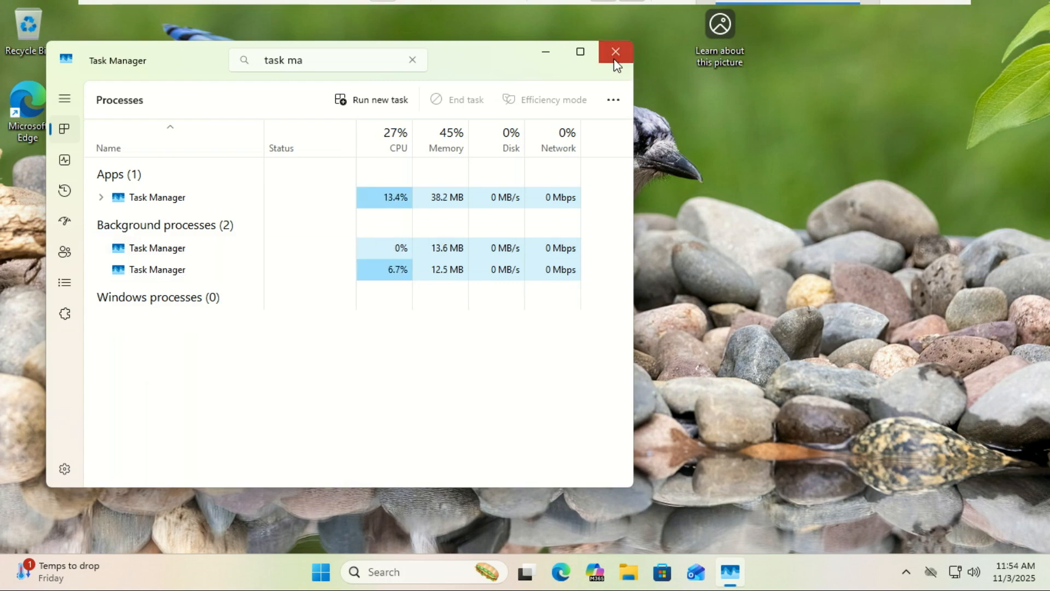
pyautogui.click(613, 52)
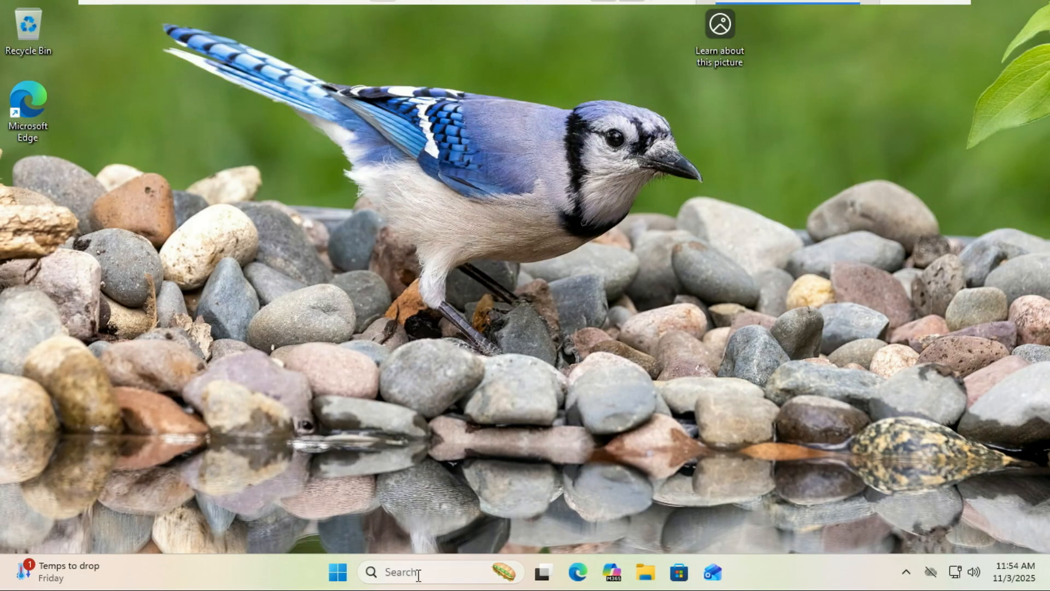
# Step: Run 'taskkill.exe /im taskmgr.exe /f' in an administrator Command Prompt, terminating three Task Manager processes
pyautogui.write('cmd')
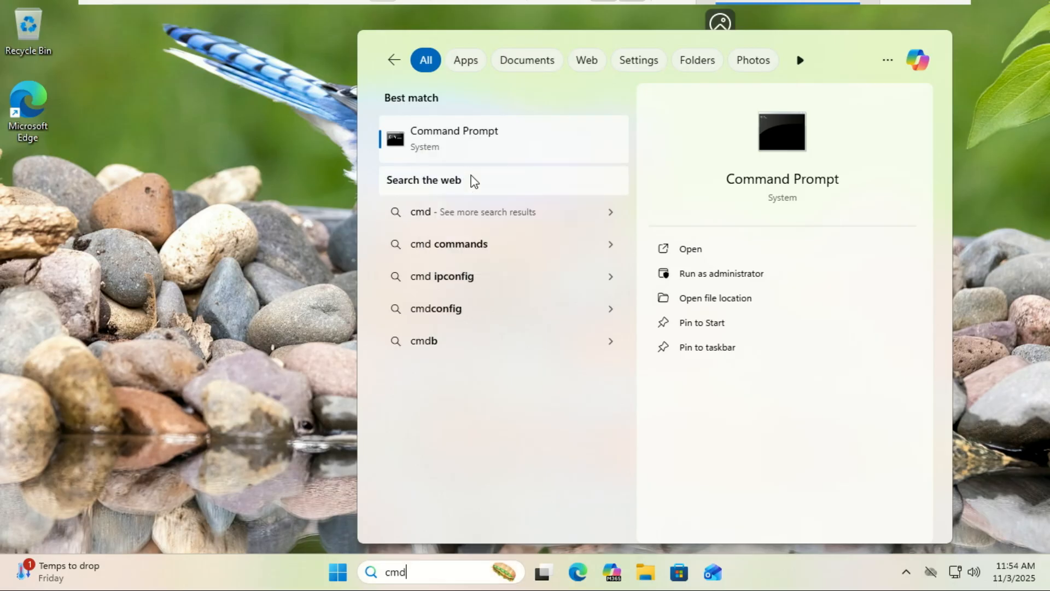
pyautogui.click(721, 273)
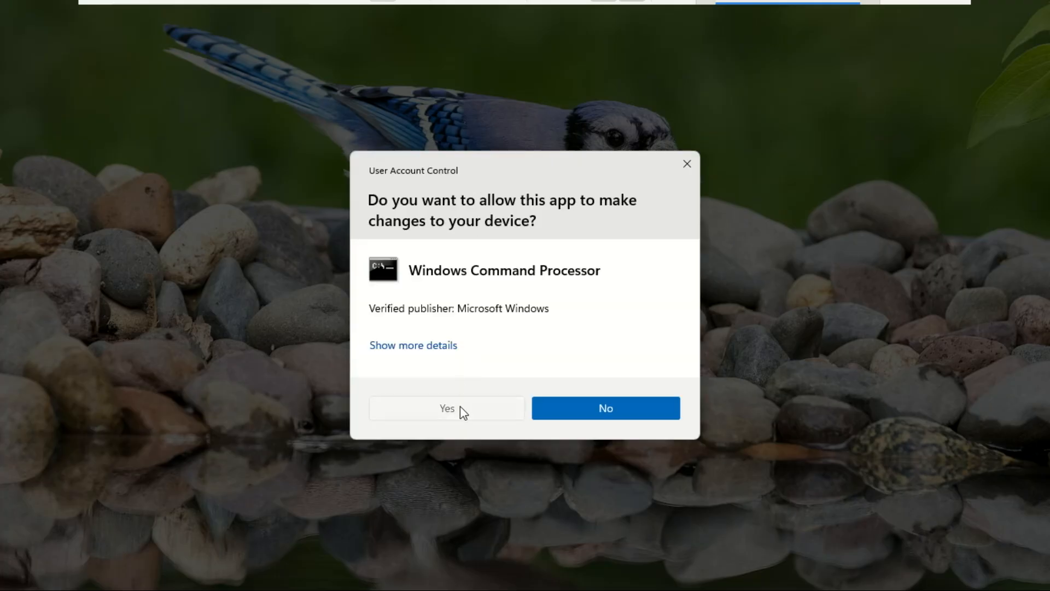
pyautogui.click(447, 409)
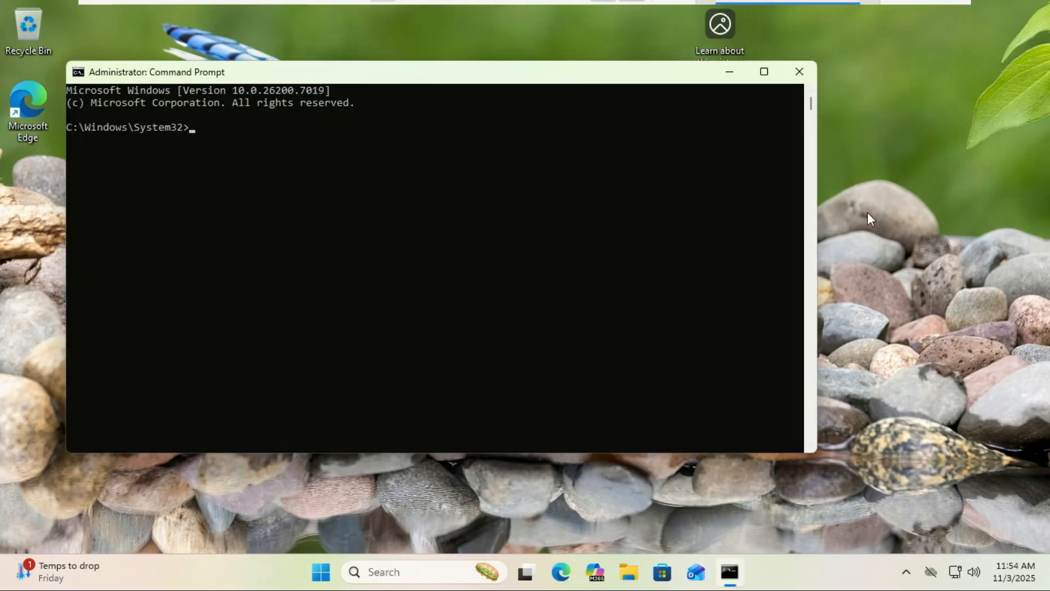
pyautogui.press('Return')
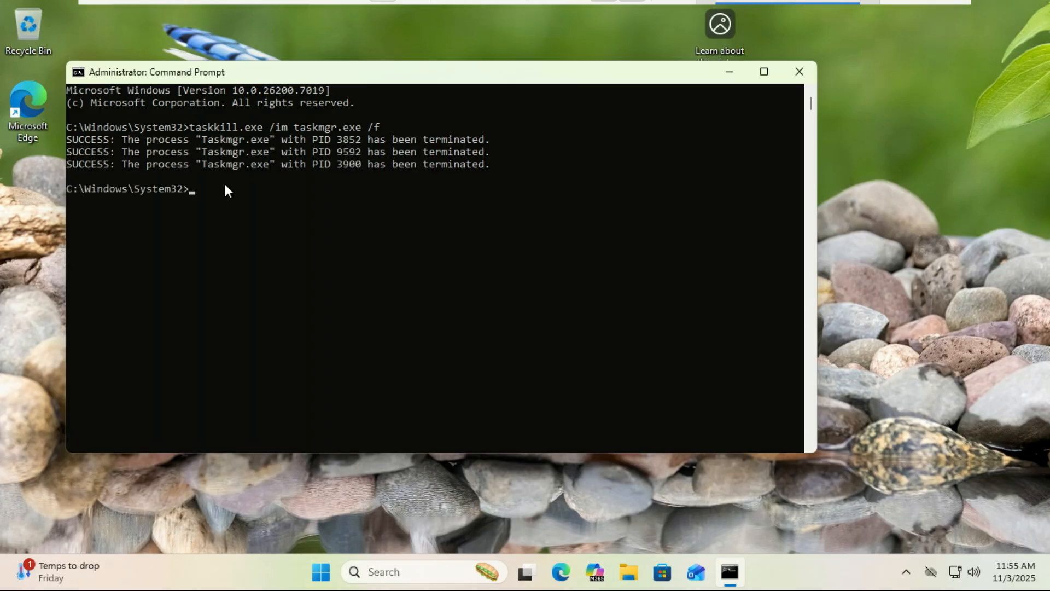
pyautogui.moveTo(329, 199)
pyautogui.write('t')
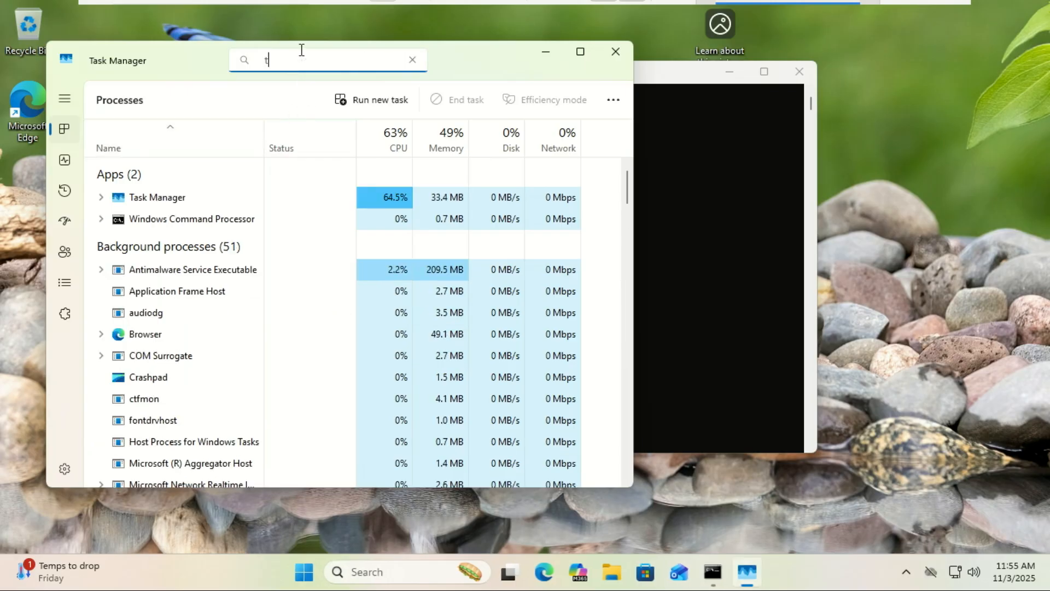
pyautogui.write('ask ma')
pyautogui.write('taskkill.exe /im taskmgr.exe /f')
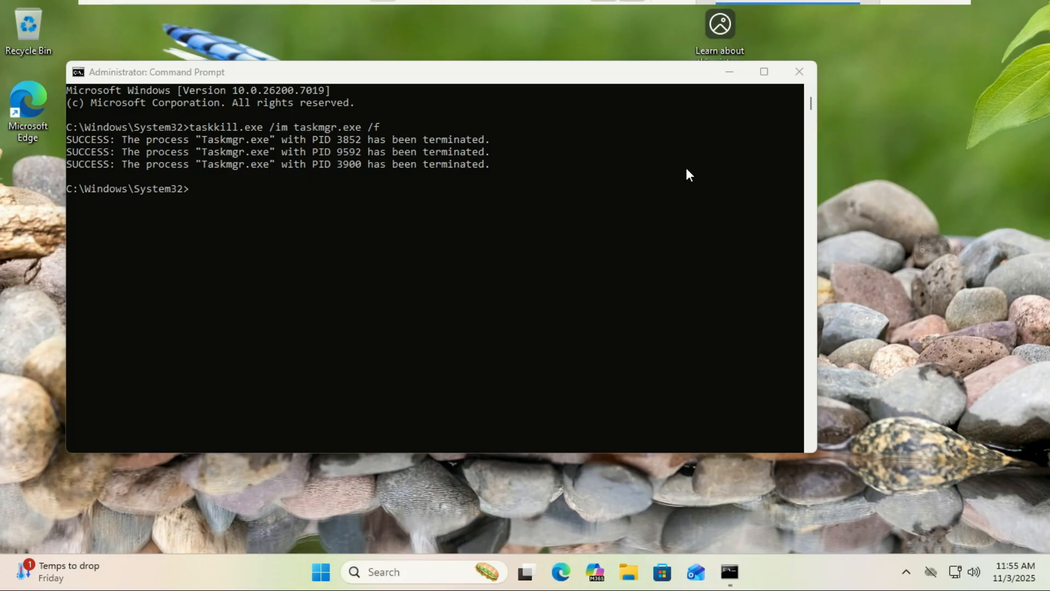
# Step: Start a Windows Update check from the Check for updates page, then close Settings
pyautogui.click(422, 571)
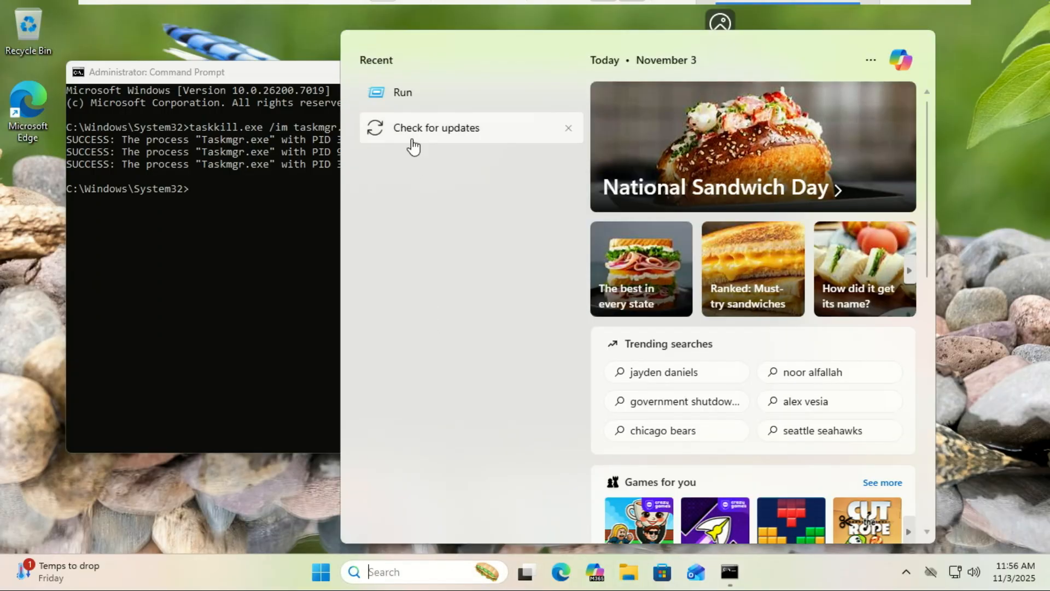
pyautogui.click(437, 127)
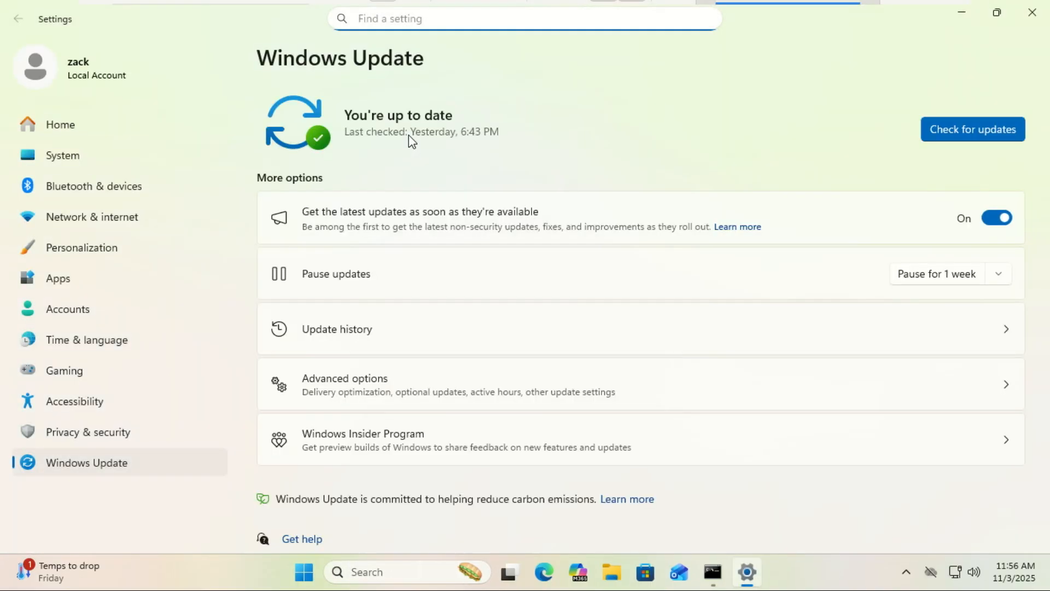
pyautogui.click(973, 129)
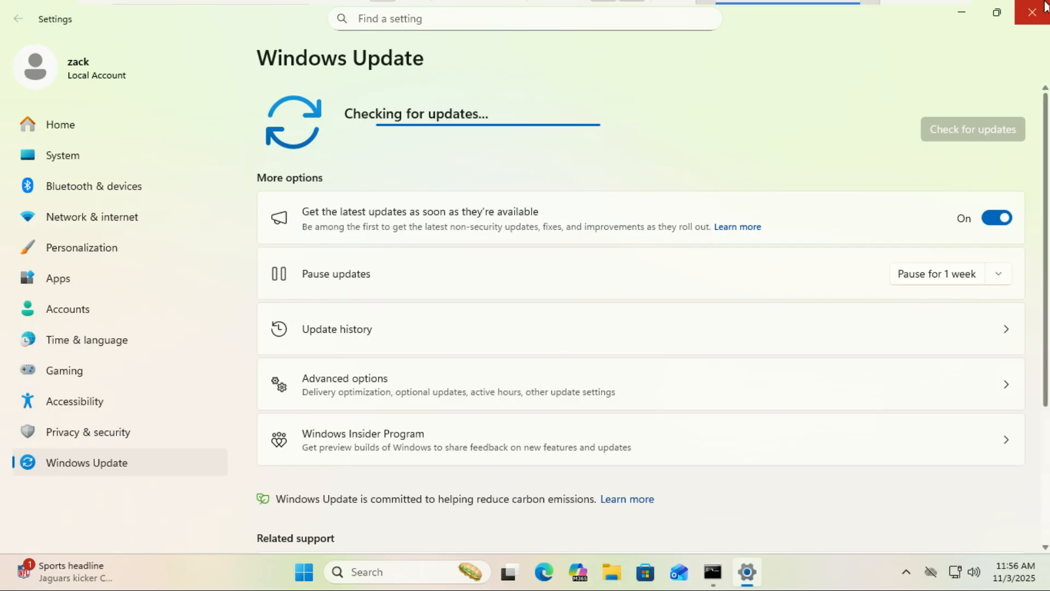
pyautogui.click(1032, 12)
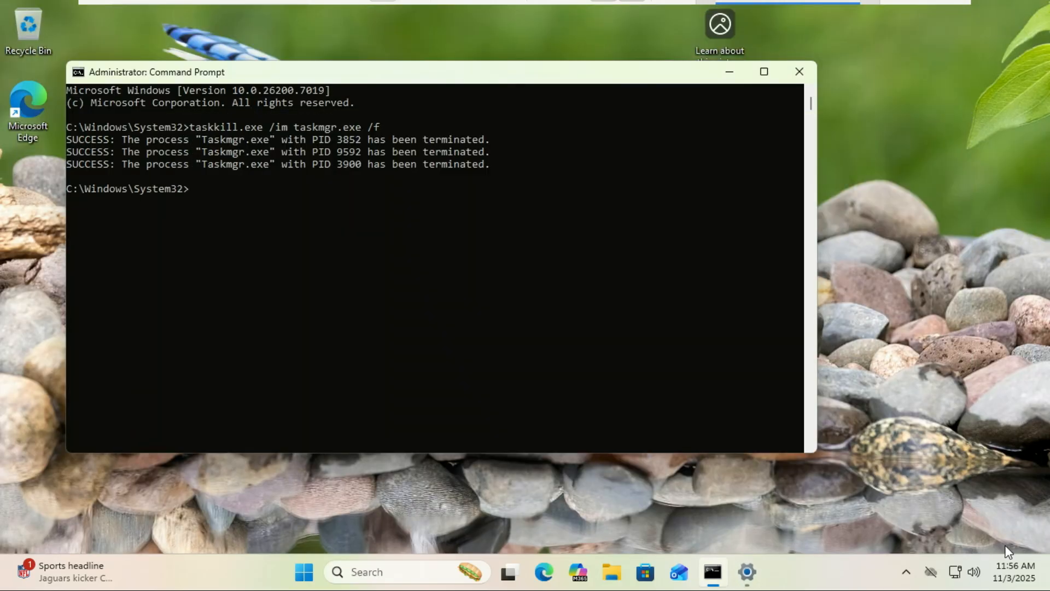